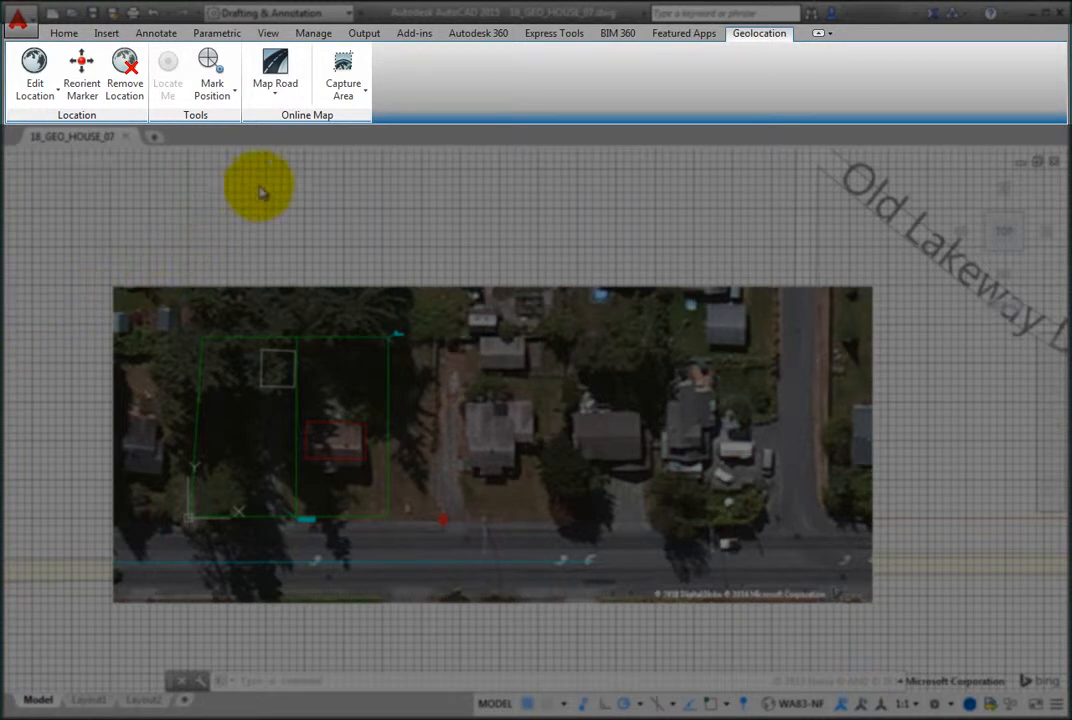
# Switch the Geolocation map type from Road to Map Off, leaving the embedded aerial image.
pyautogui.click(276, 76)
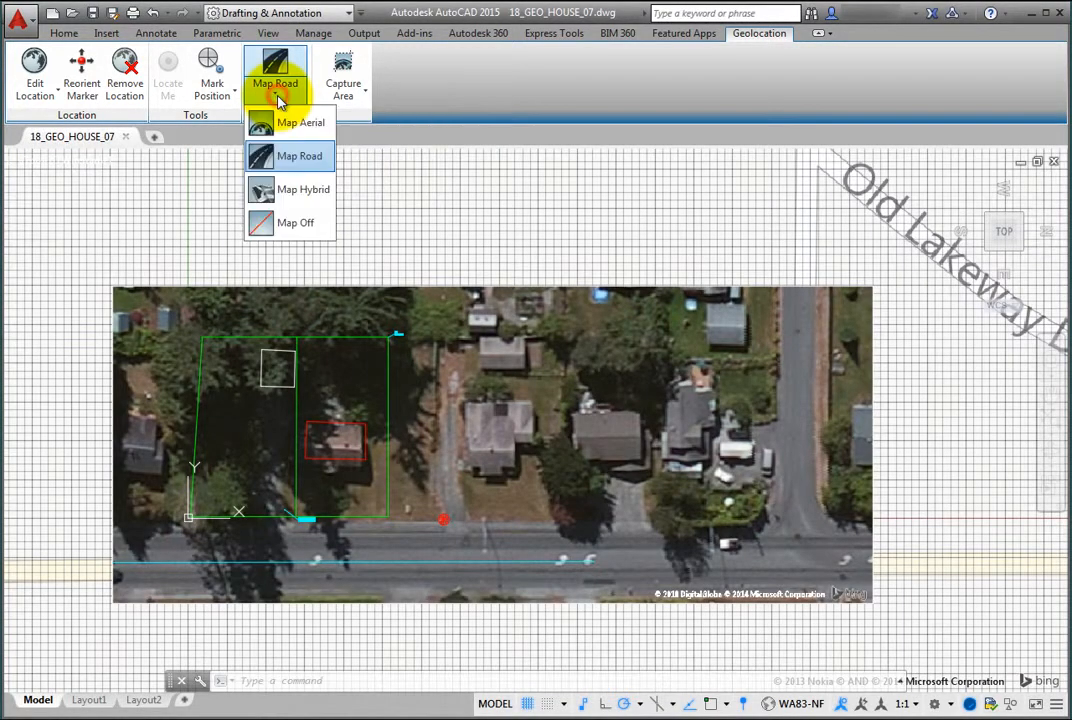
pyautogui.moveTo(296, 222)
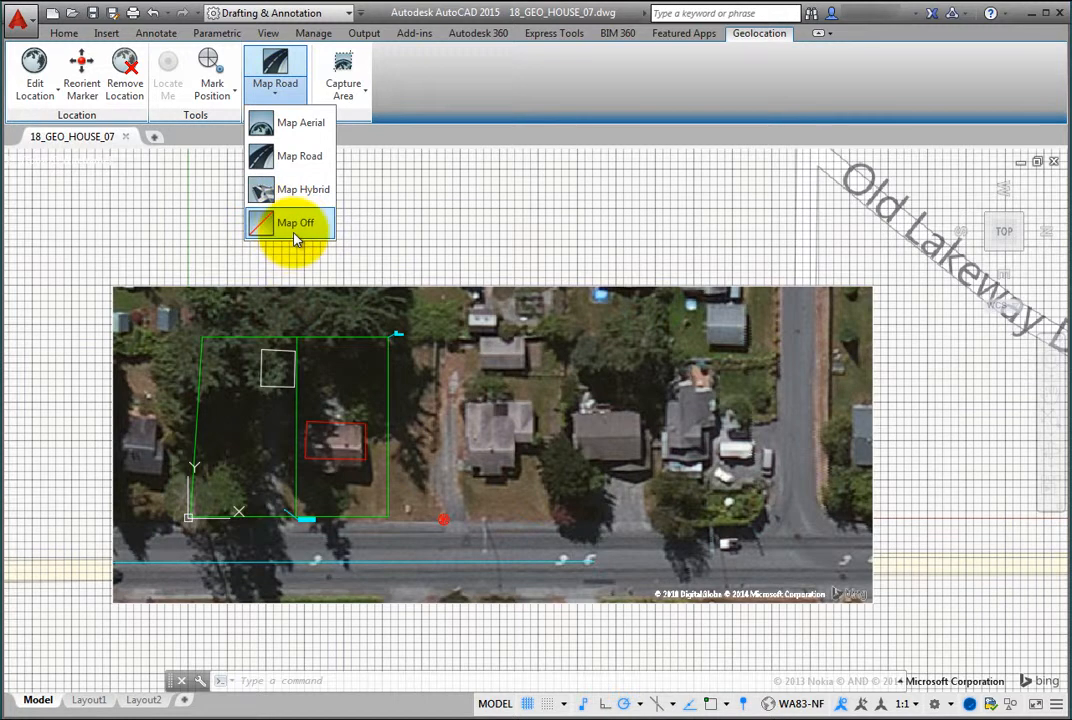
pyautogui.click(296, 222)
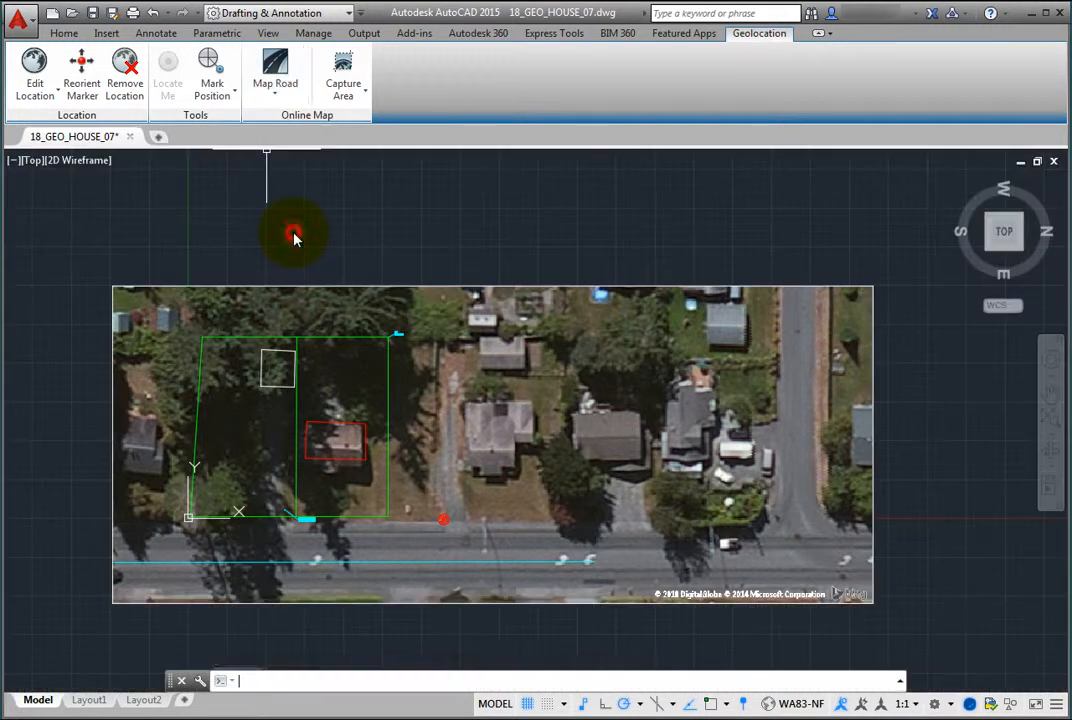
pyautogui.click(270, 76)
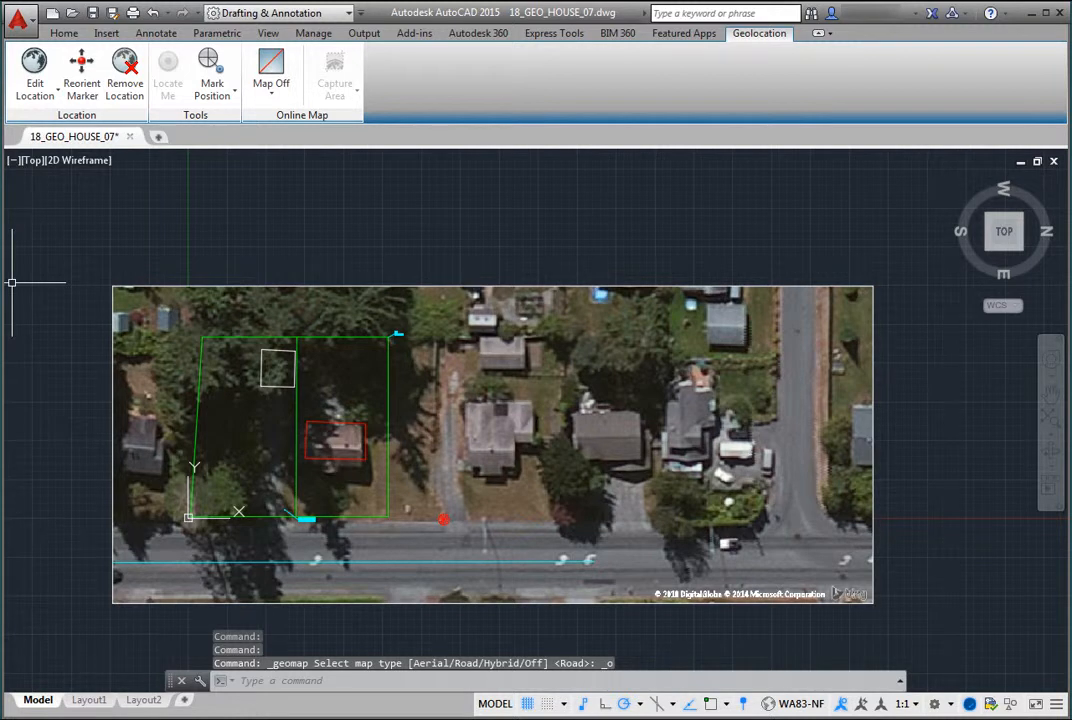
pyautogui.moveTo(380, 228)
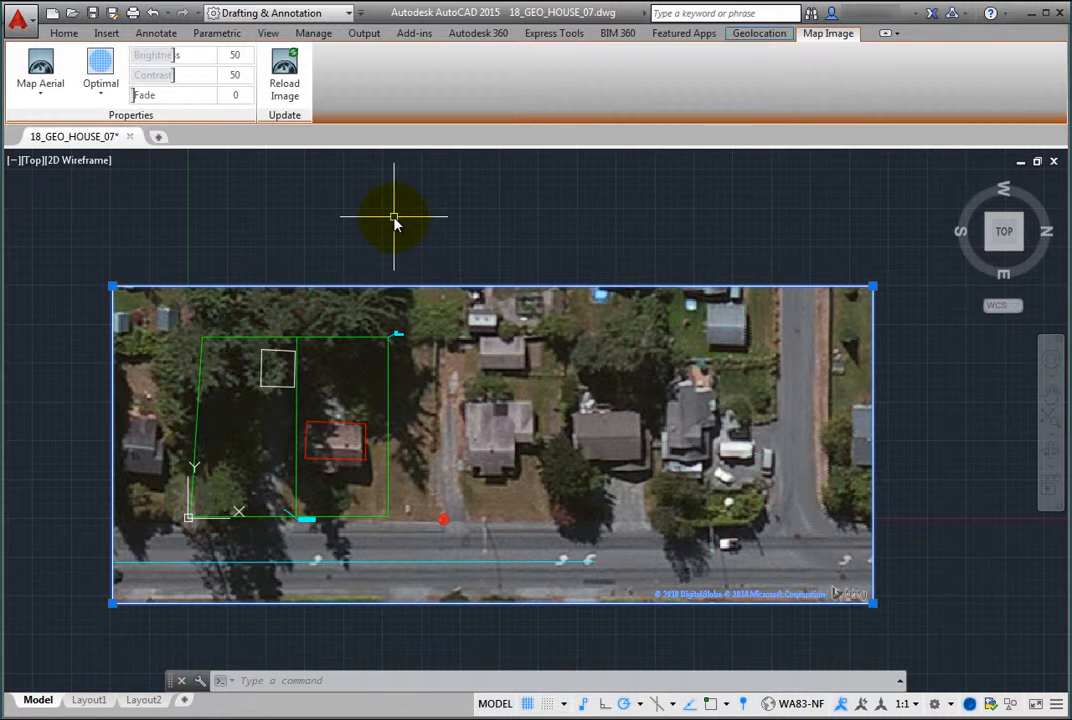
pyautogui.moveTo(776, 200)
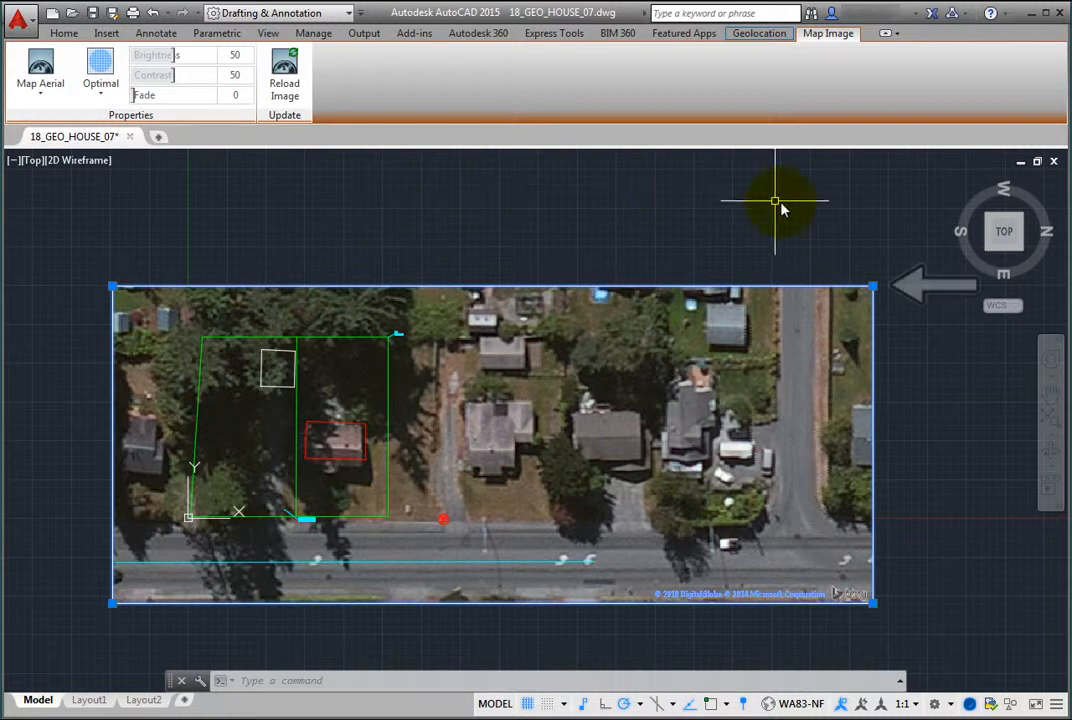
pyautogui.moveTo(872, 288)
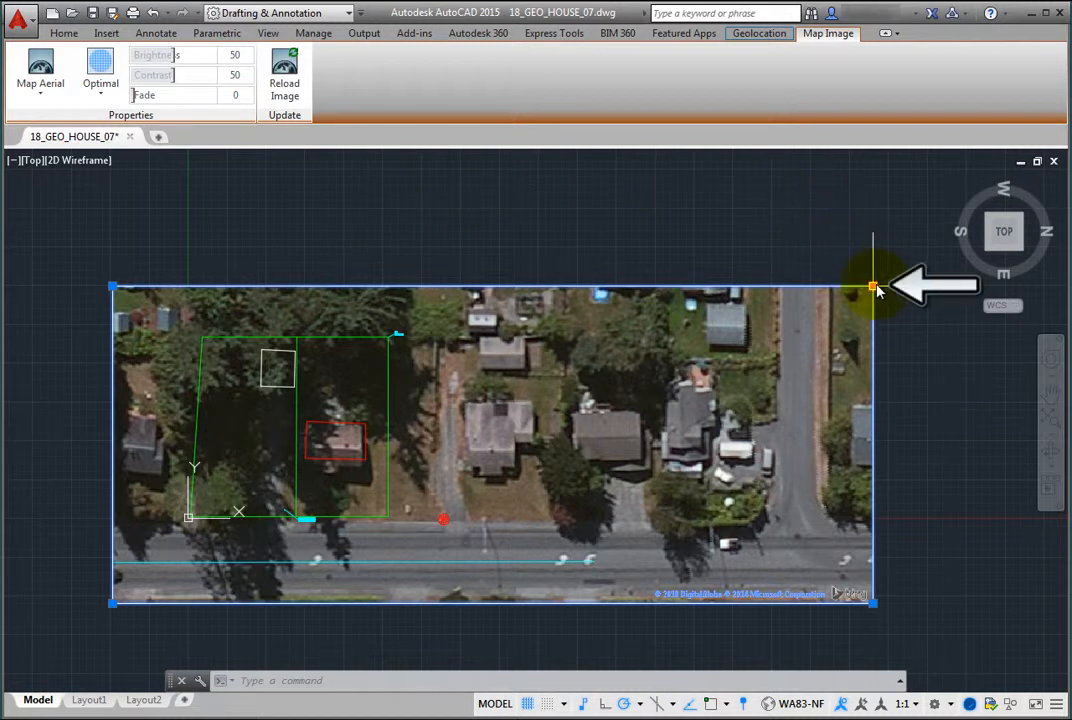
# Stretch the map image outward from its upper-right corner grip to cover more area.
pyautogui.click(872, 288)
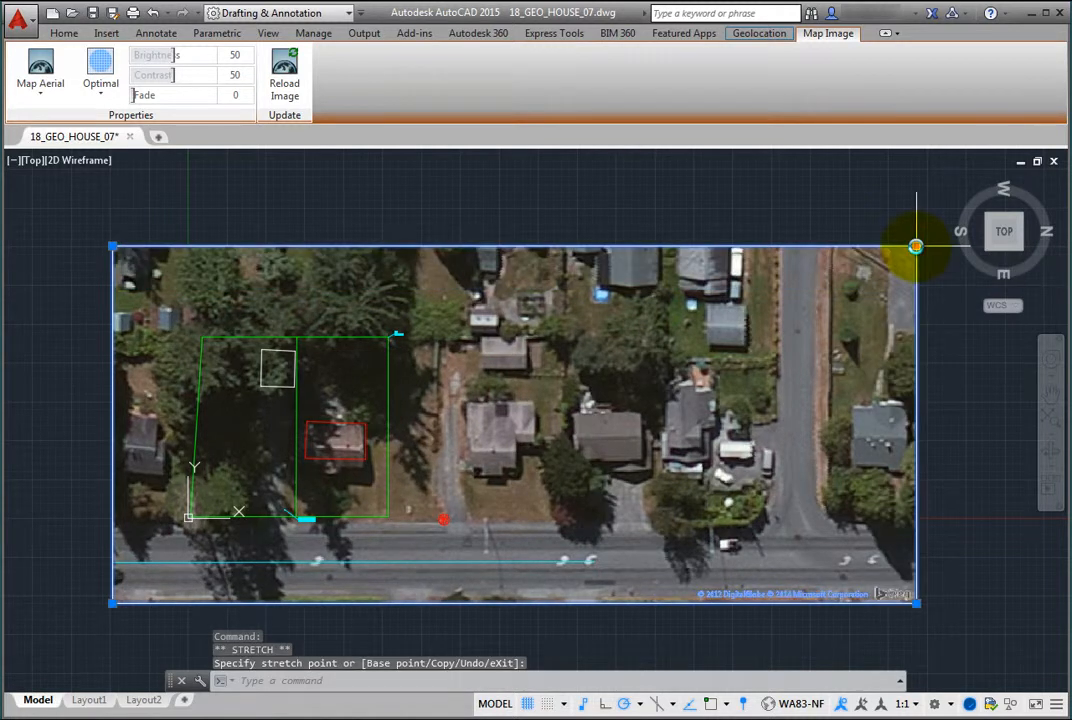
pyautogui.moveTo(44, 276)
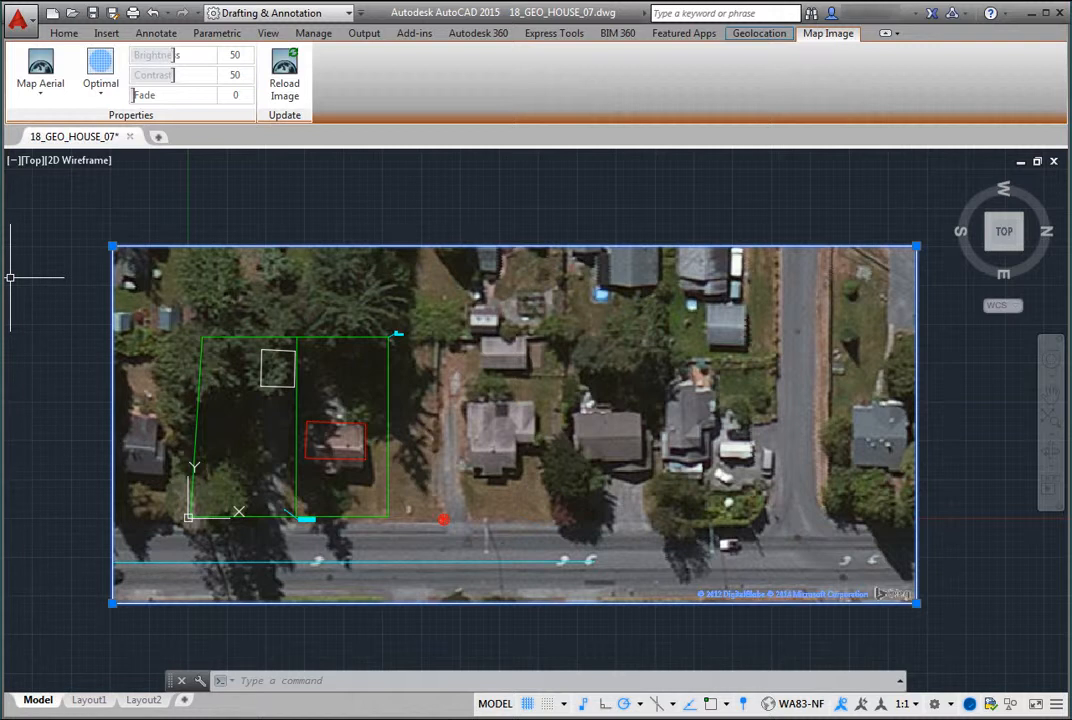
pyautogui.moveTo(164, 544)
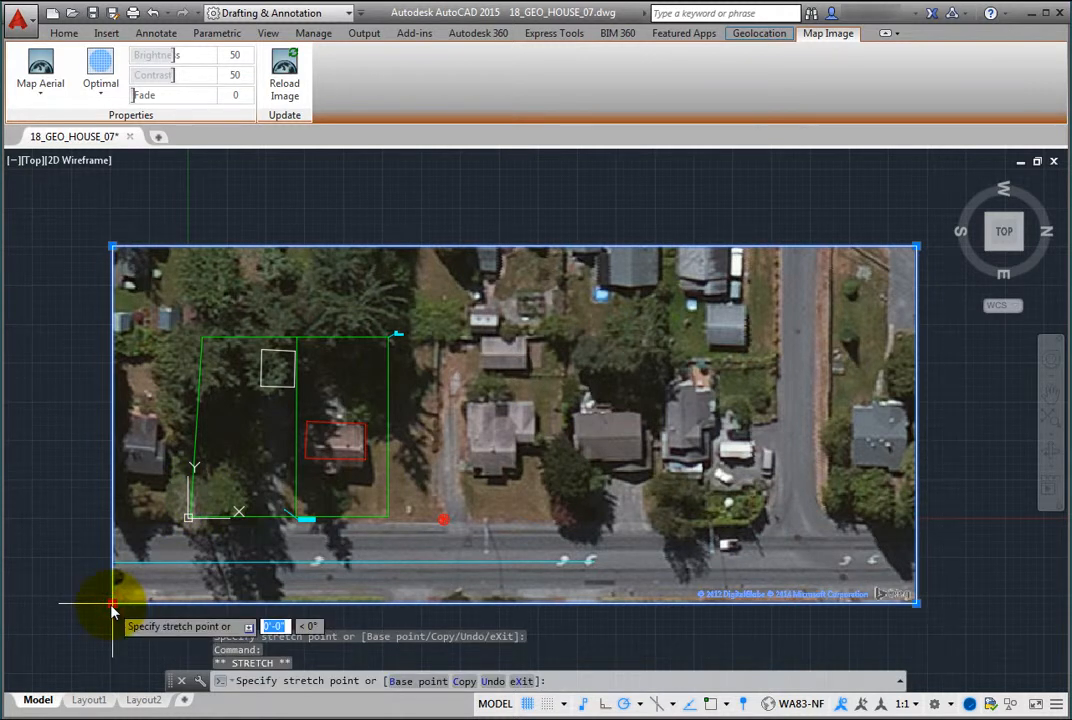
# Rotate the image about its lower-left grip using the grip menu's Rotate option.
pyautogui.rightClick(112, 610)
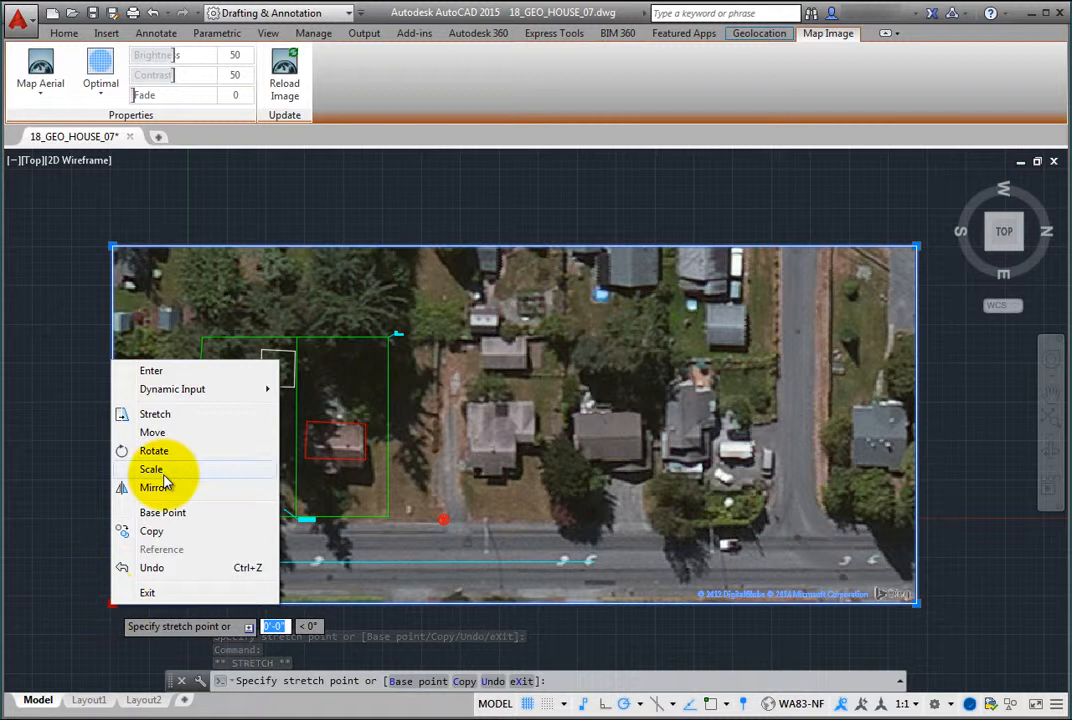
pyautogui.moveTo(170, 452)
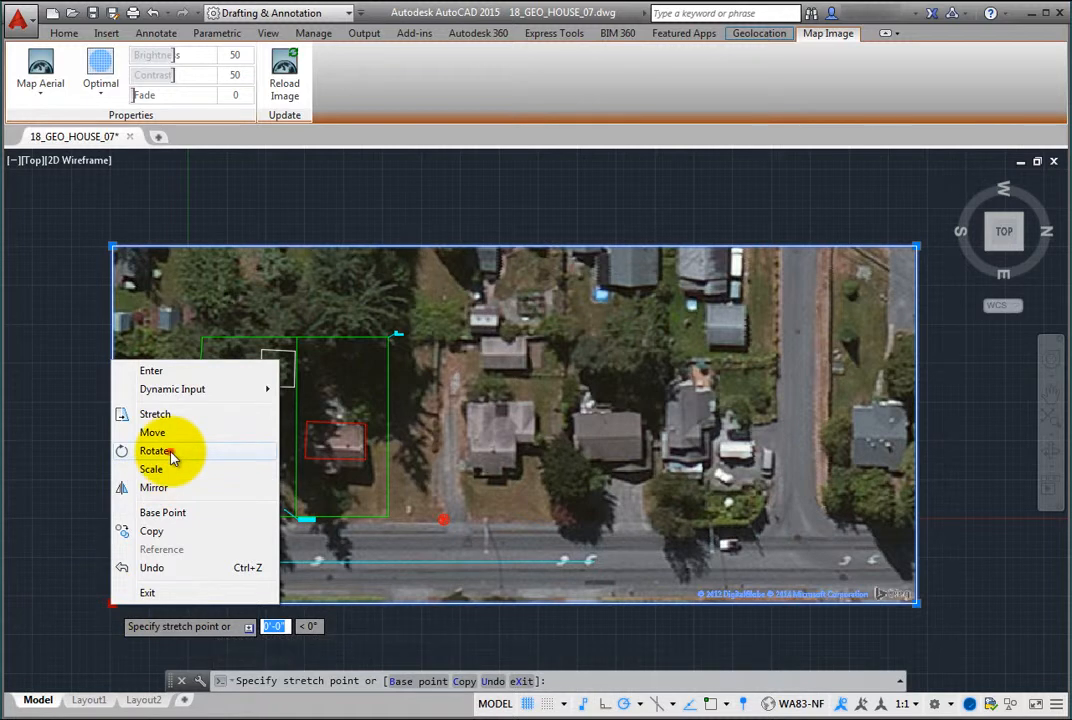
pyautogui.click(156, 450)
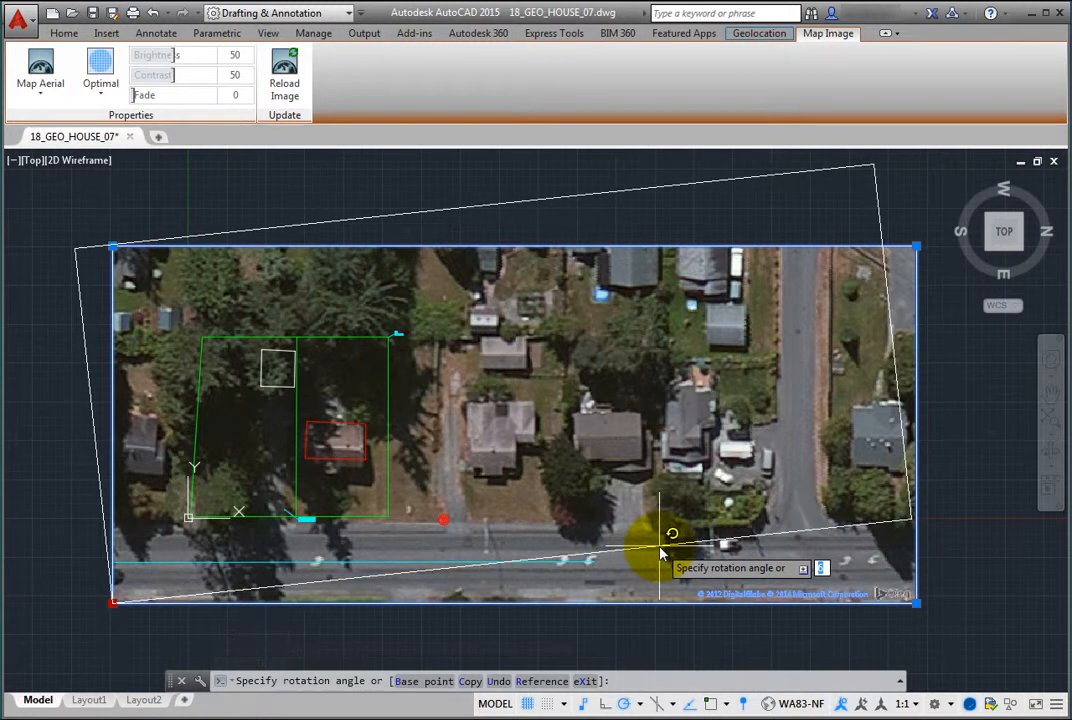
pyautogui.click(658, 548)
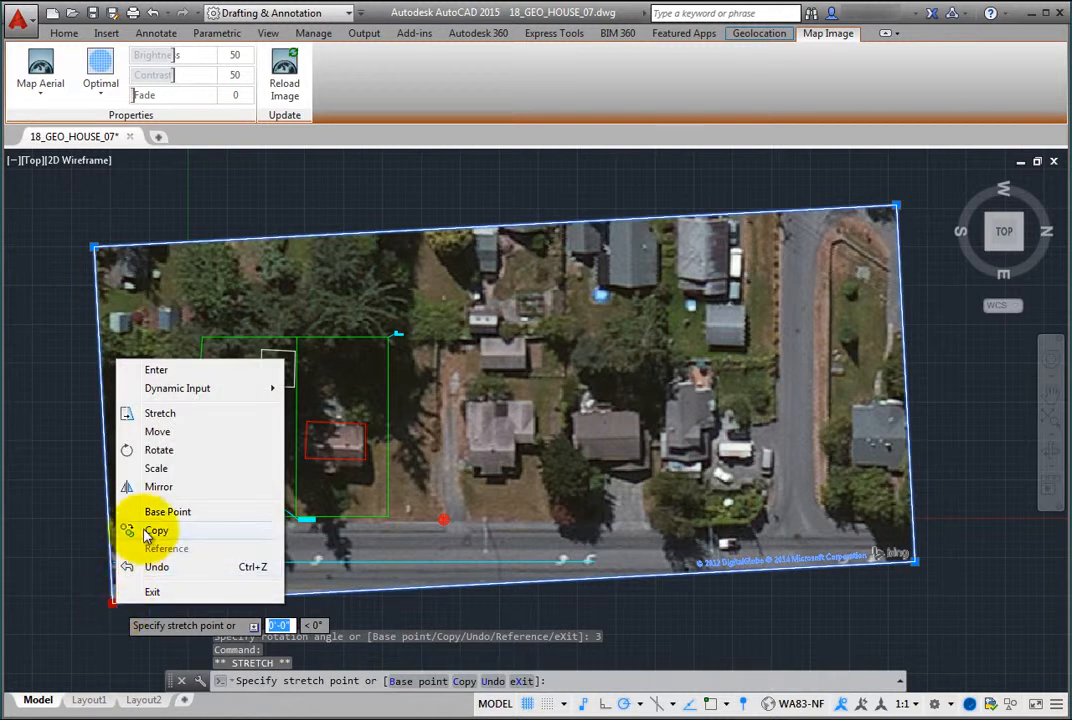
# Choose Move from the grip menu to reposition the whole tilted image leftward.
pyautogui.click(156, 432)
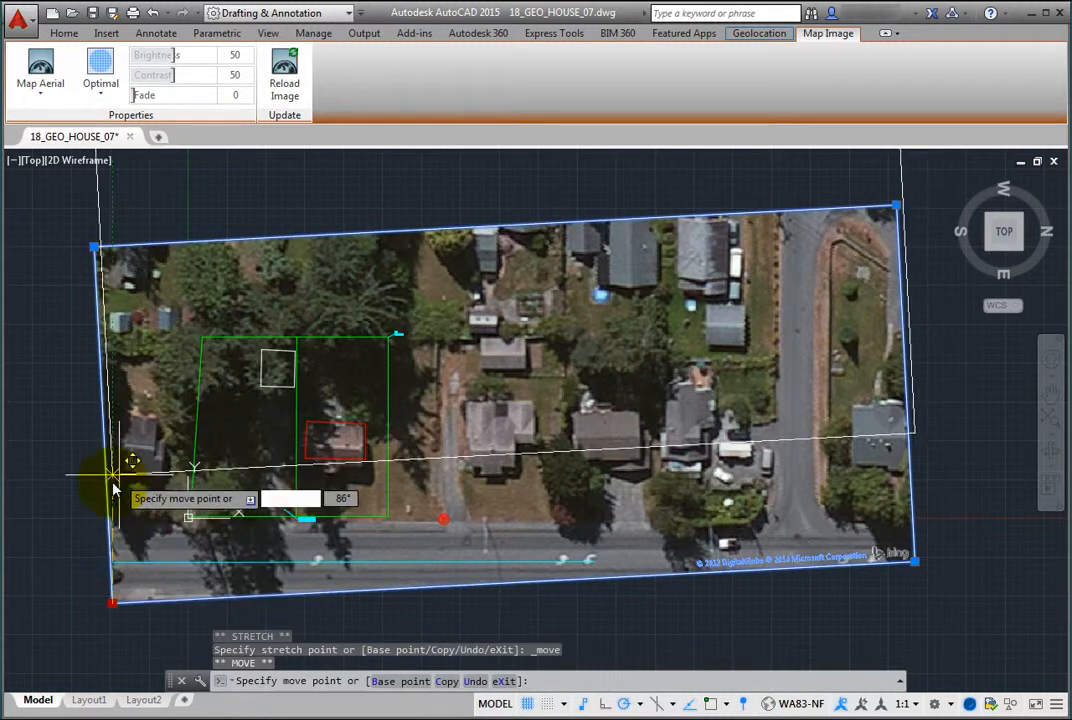
pyautogui.moveTo(44, 590)
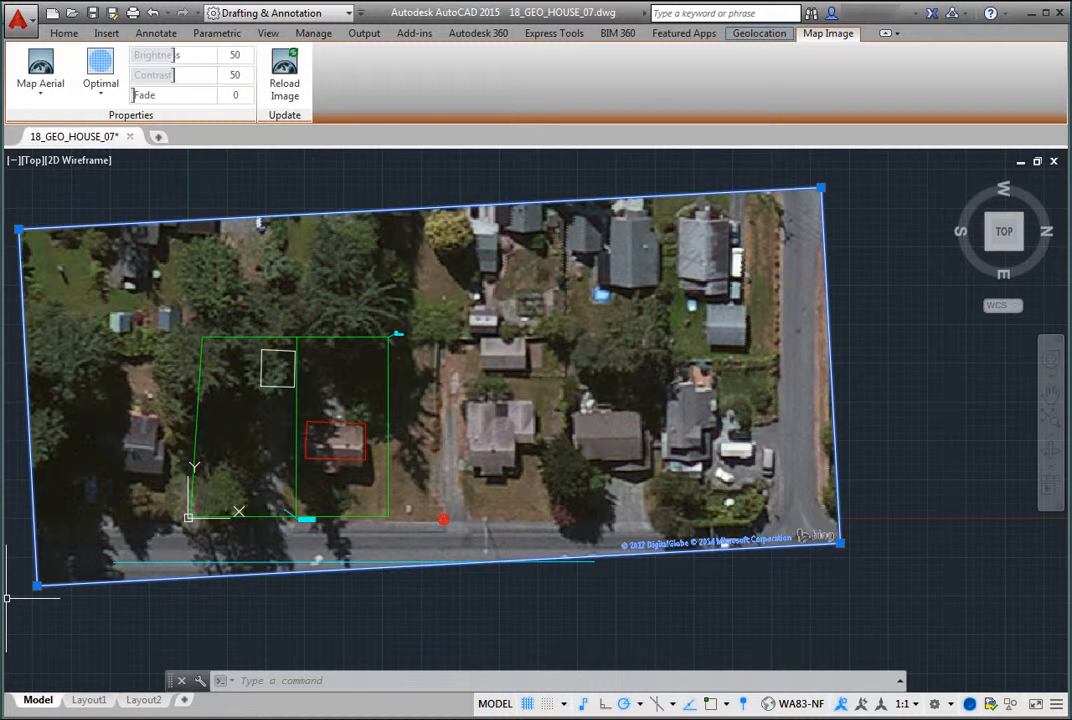
pyautogui.click(40, 76)
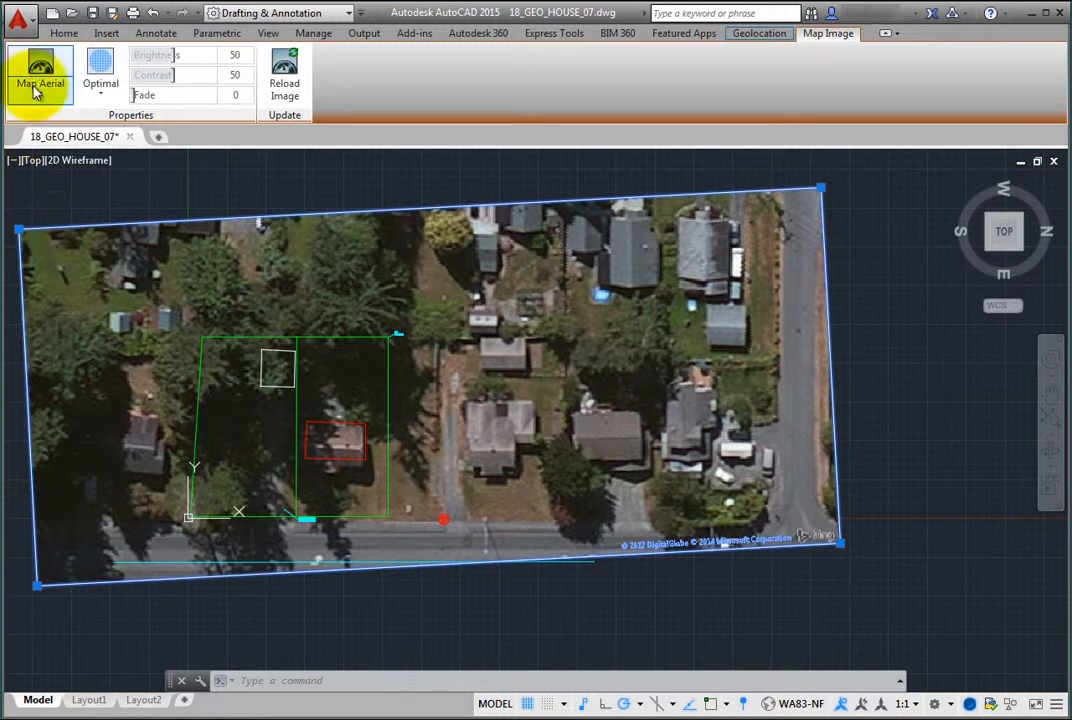
pyautogui.click(40, 78)
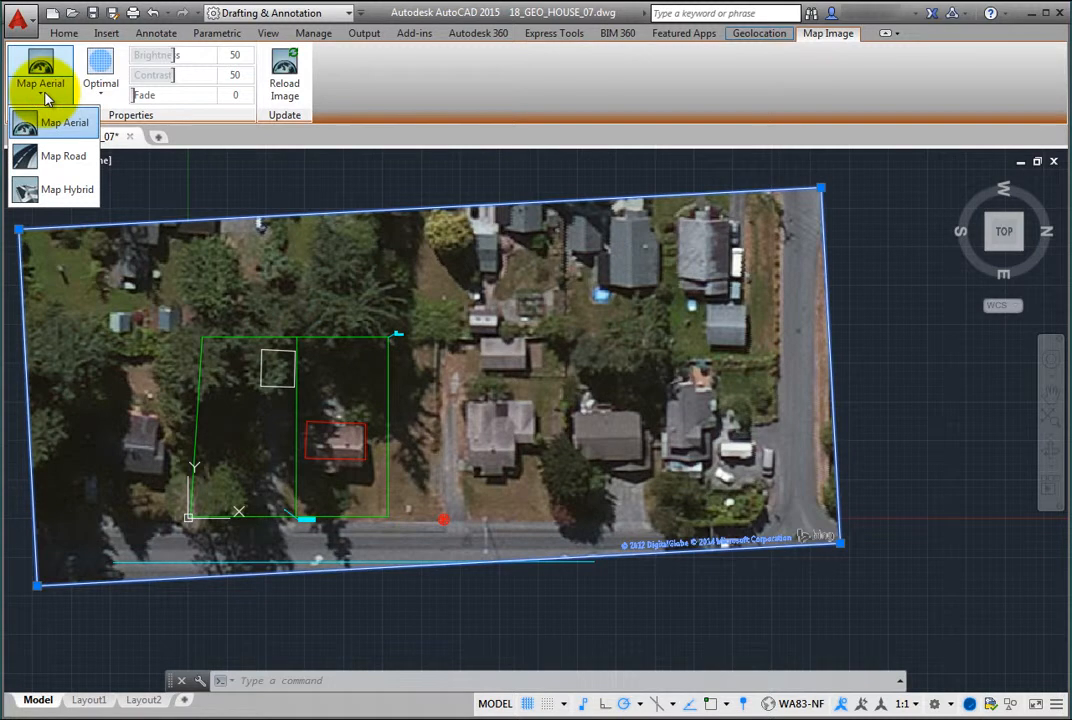
pyautogui.moveTo(56, 156)
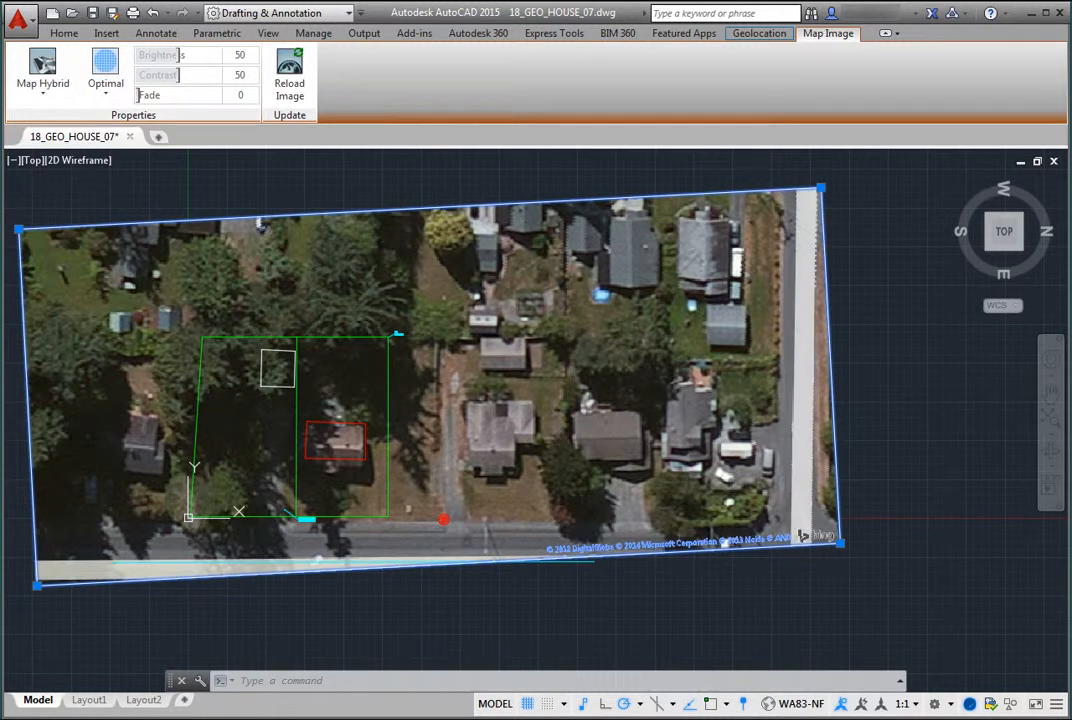
pyautogui.moveTo(842, 548)
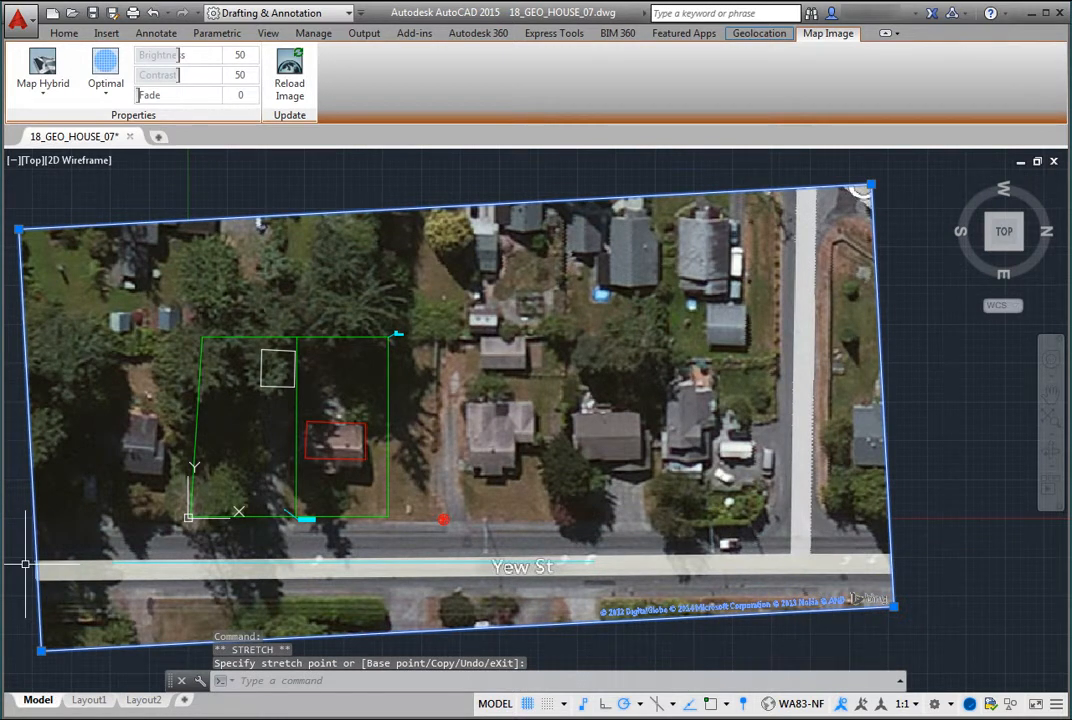
pyautogui.click(42, 76)
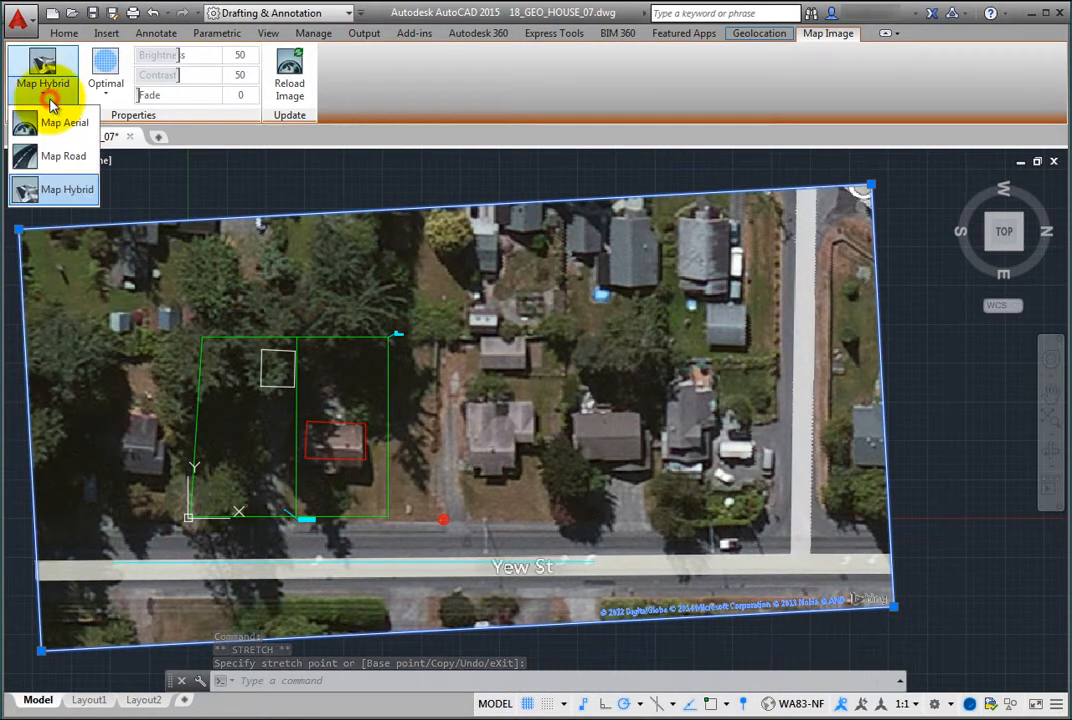
pyautogui.click(64, 122)
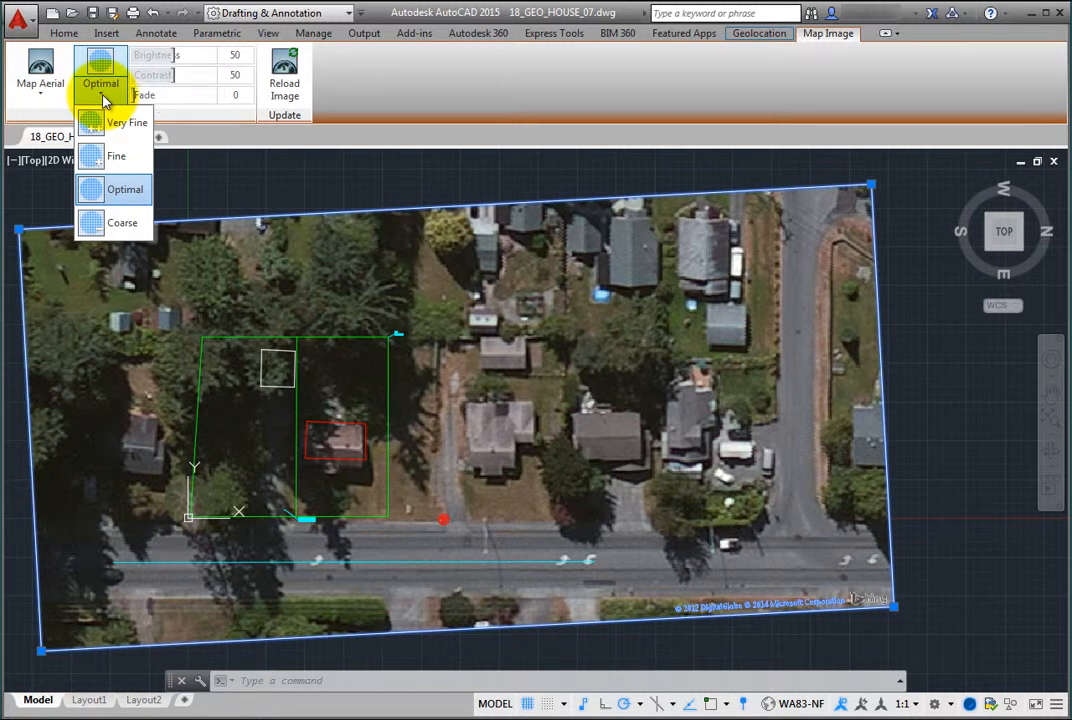
pyautogui.moveTo(116, 156)
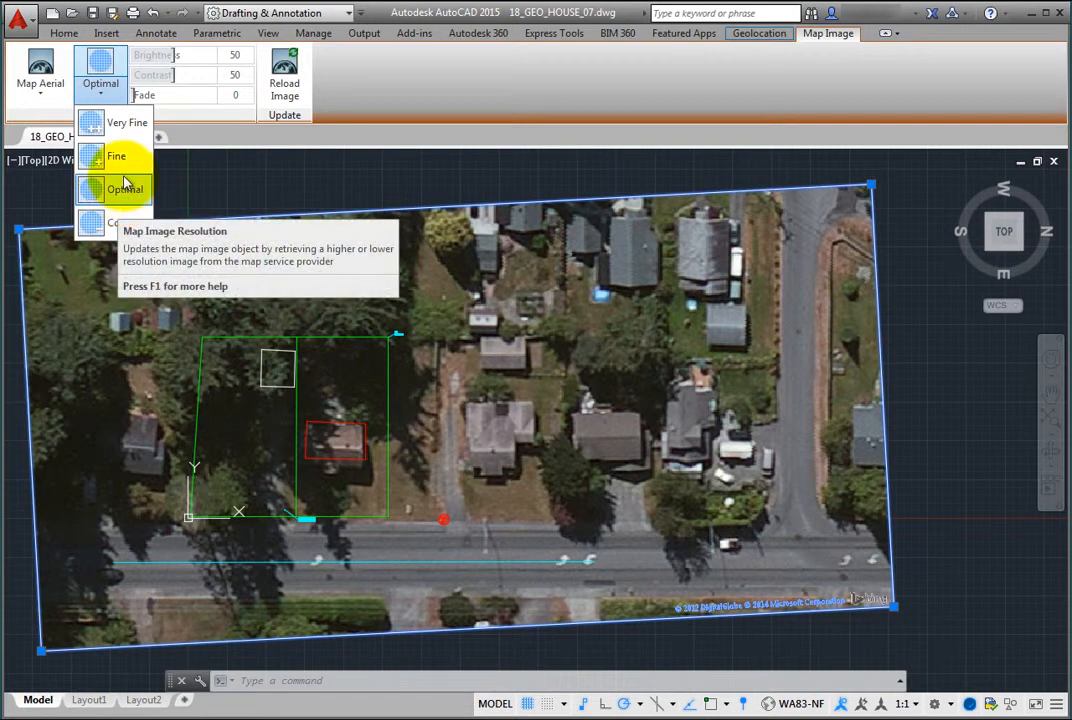
pyautogui.moveTo(116, 156)
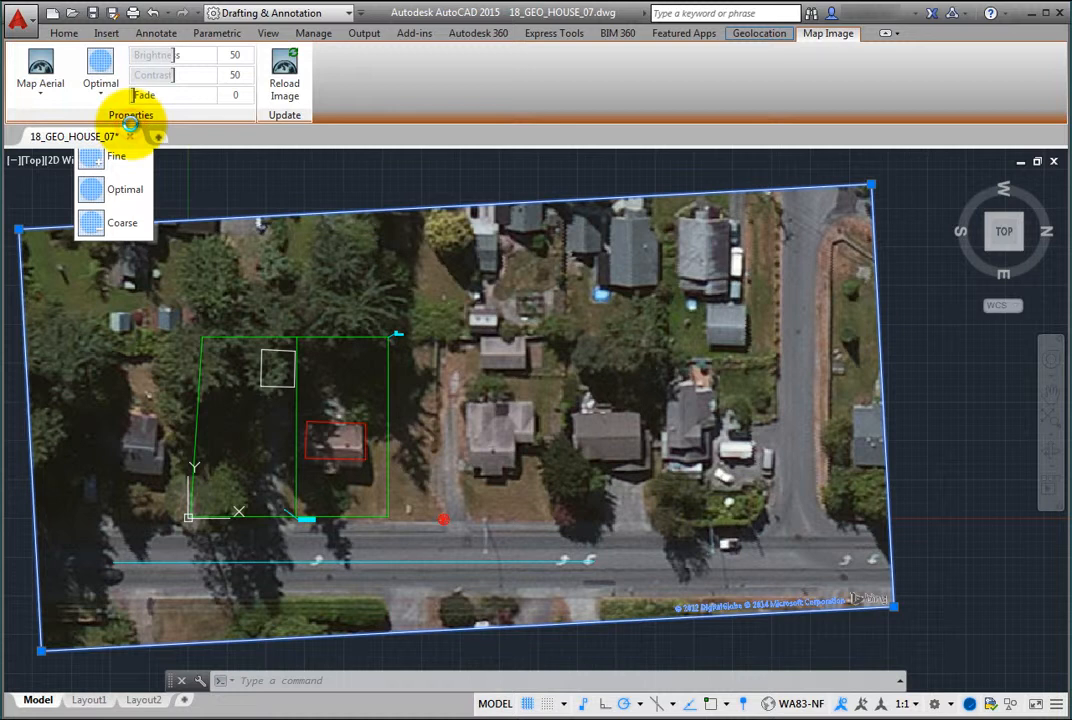
# Choose Very Fine as the map image's resolution.
pyautogui.click(116, 156)
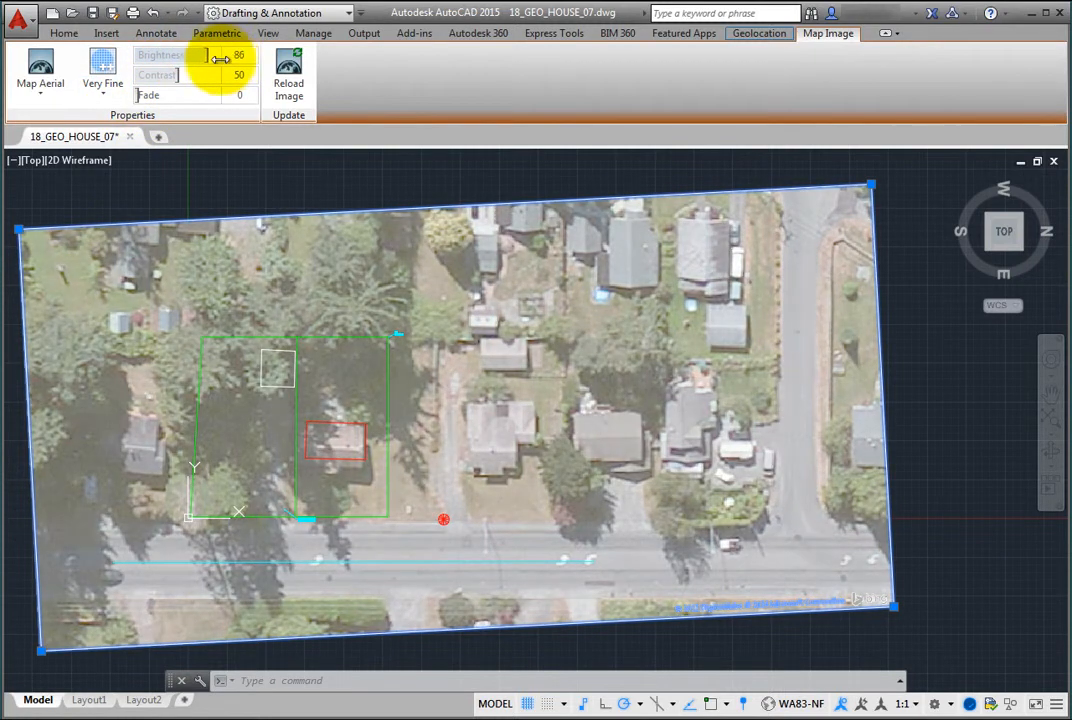
# Drag the Fade slider so the image fade value is 40.
pyautogui.moveTo(210, 56); pyautogui.dragTo(180, 56)
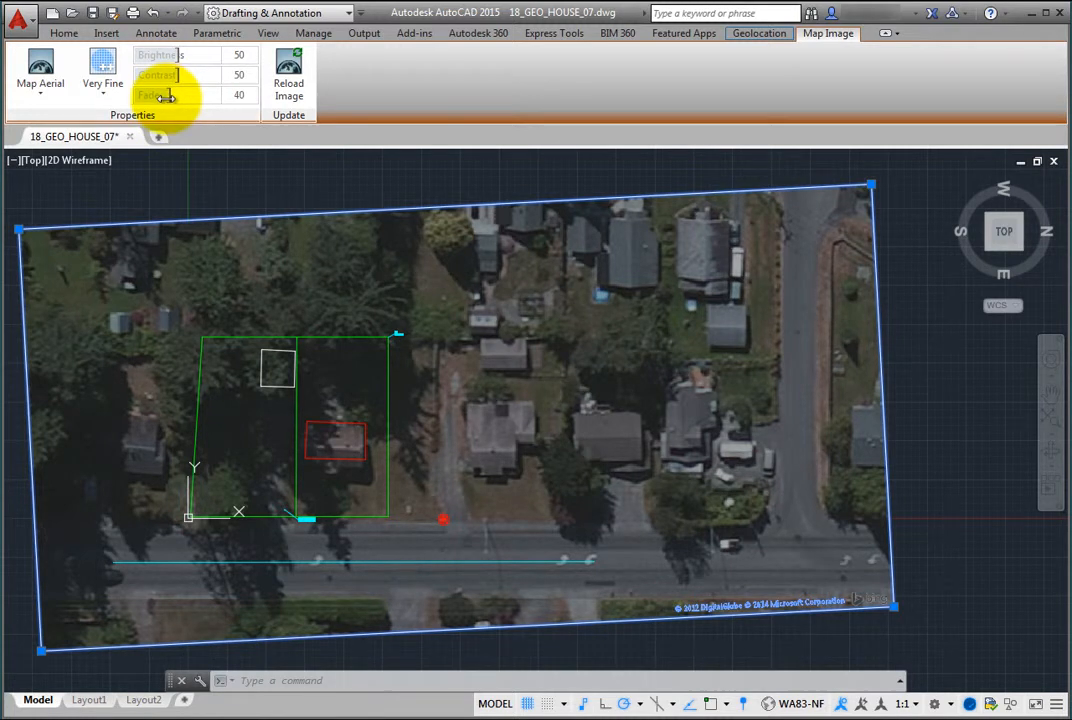
pyautogui.moveTo(288, 78)
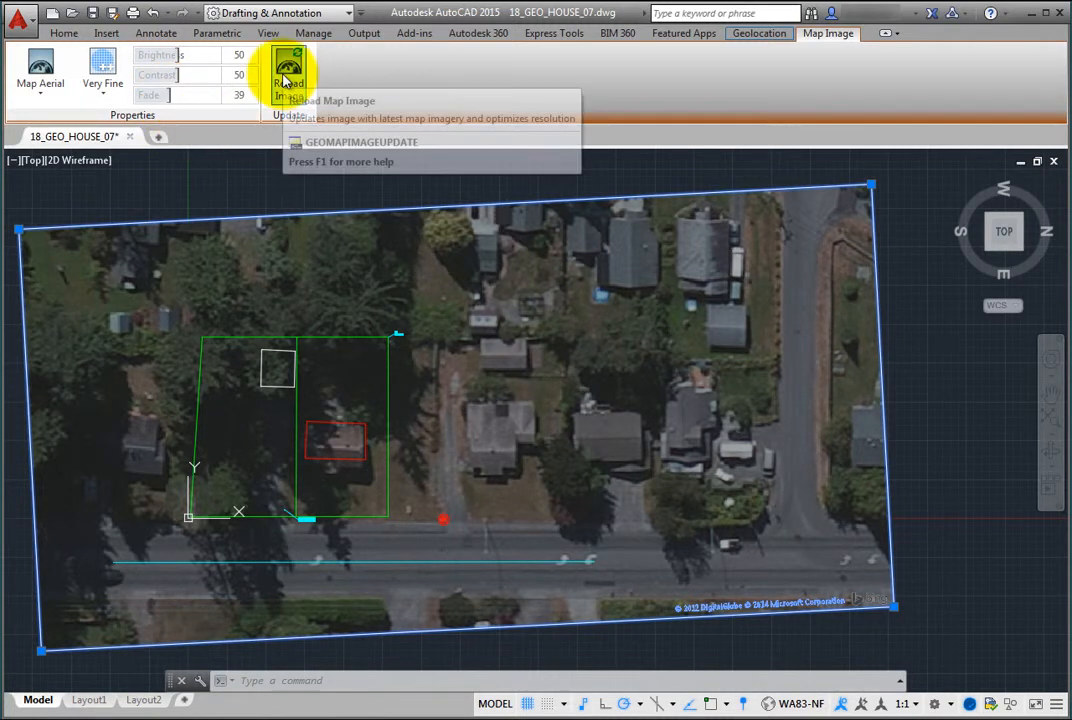
pyautogui.moveTo(288, 76)
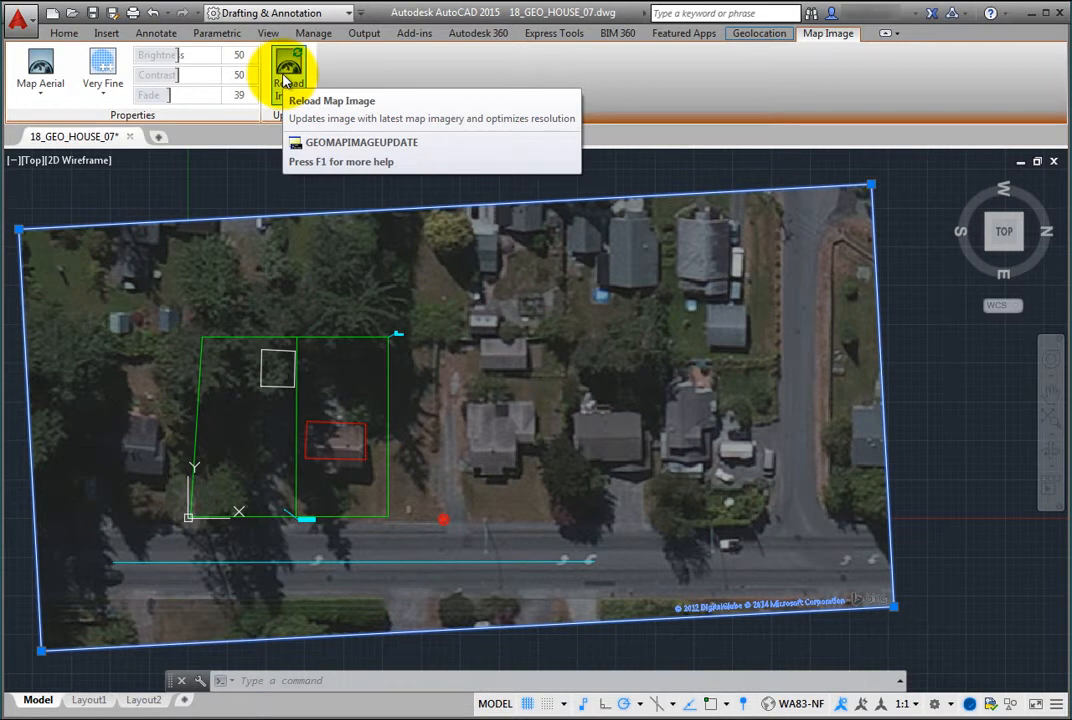
# Start Reload Image, raising the optimize-resolution question dialog.
pyautogui.click(288, 78)
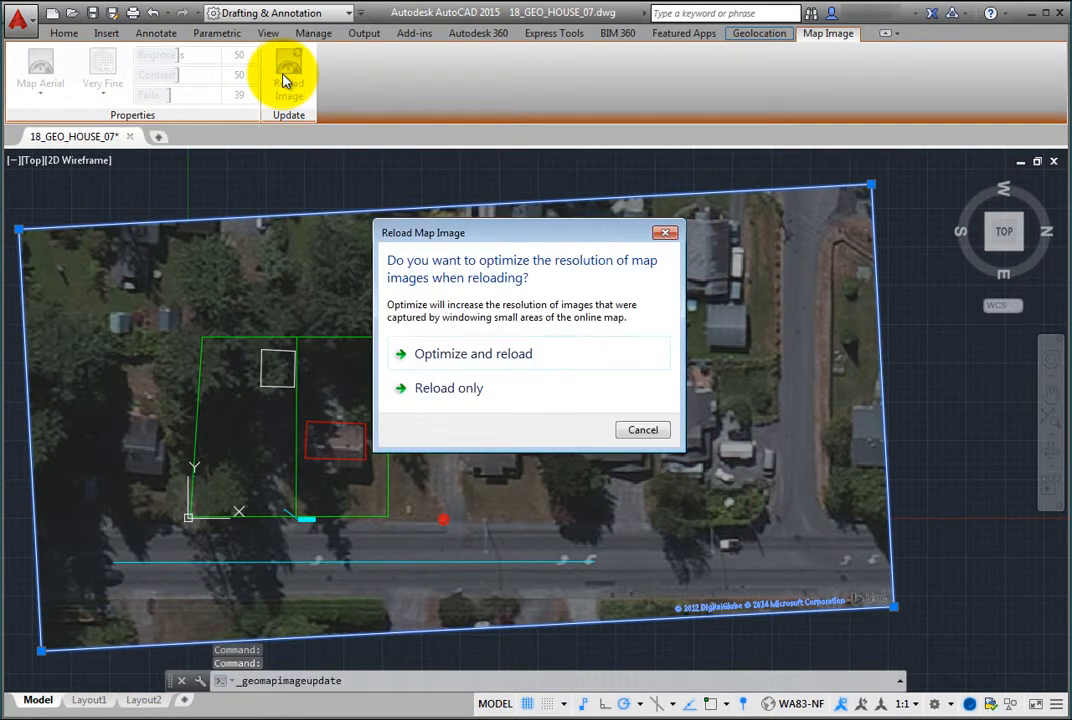
pyautogui.moveTo(284, 76)
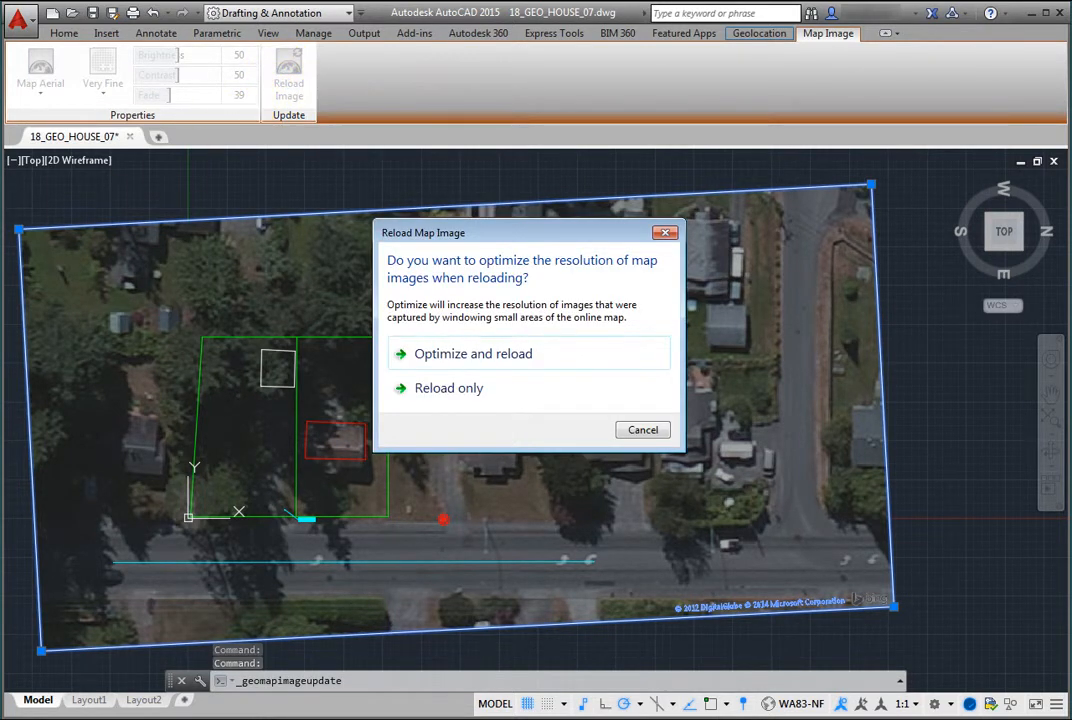